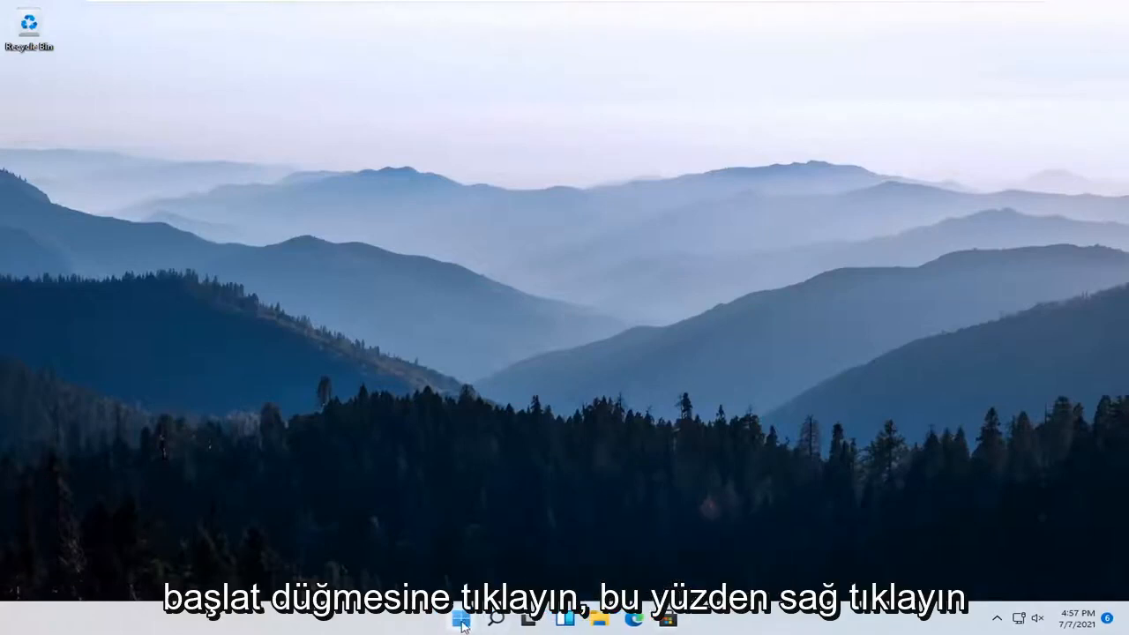
Launch Settings from the Start button's right-click quick-link menu
right_click(460, 617)
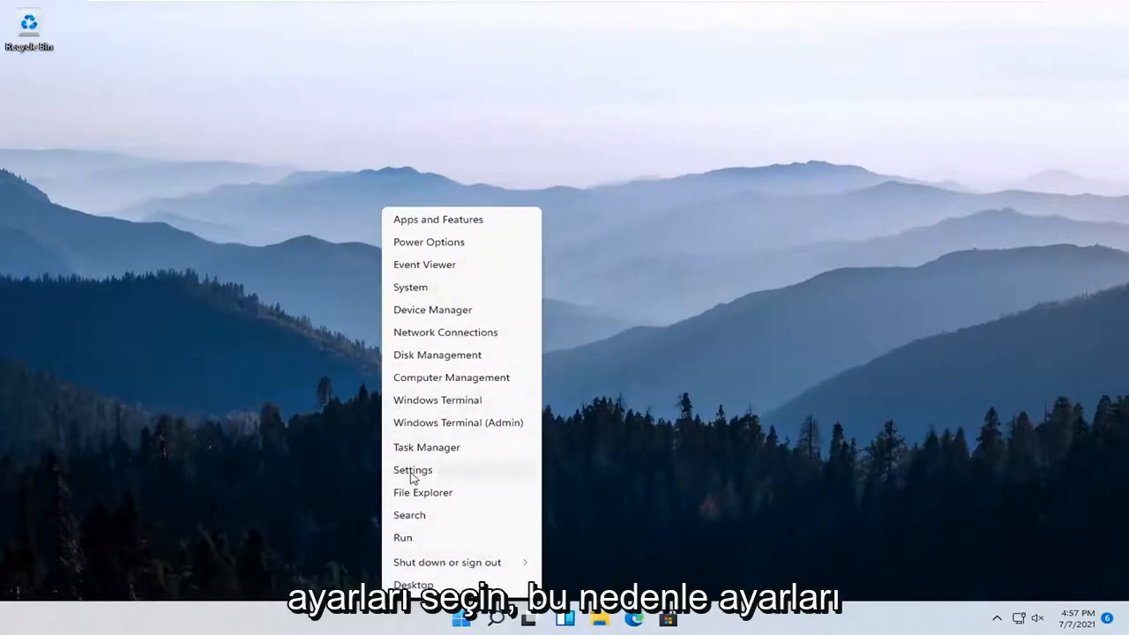
left_click(412, 469)
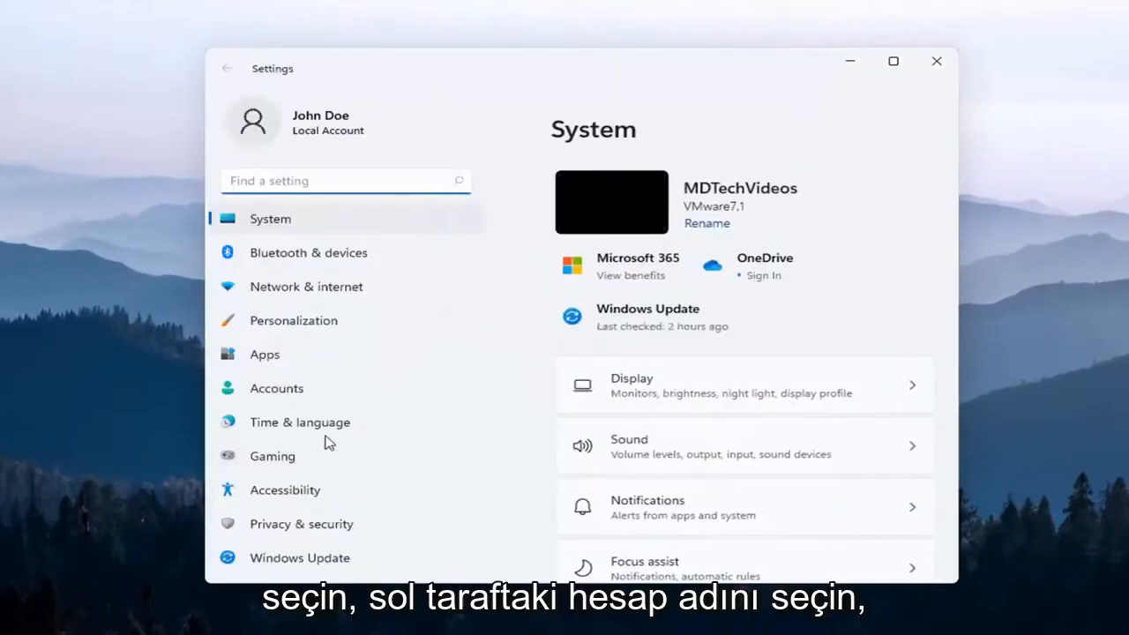
mouse_move(276, 389)
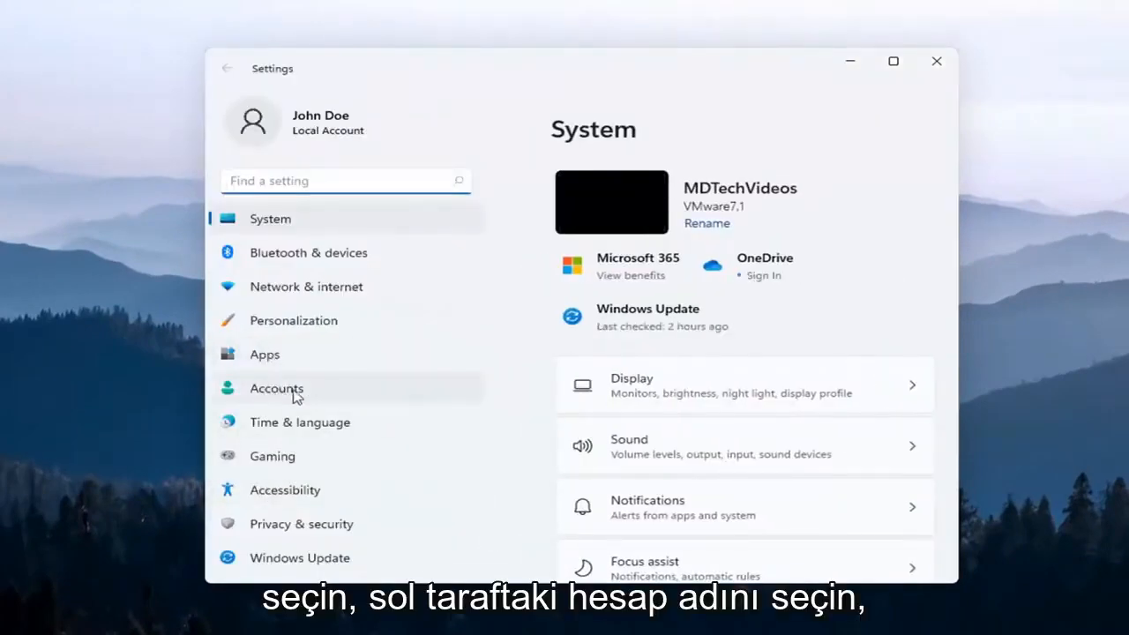
Go to Accounts > Email & accounts and start adding a new account
left_click(276, 389)
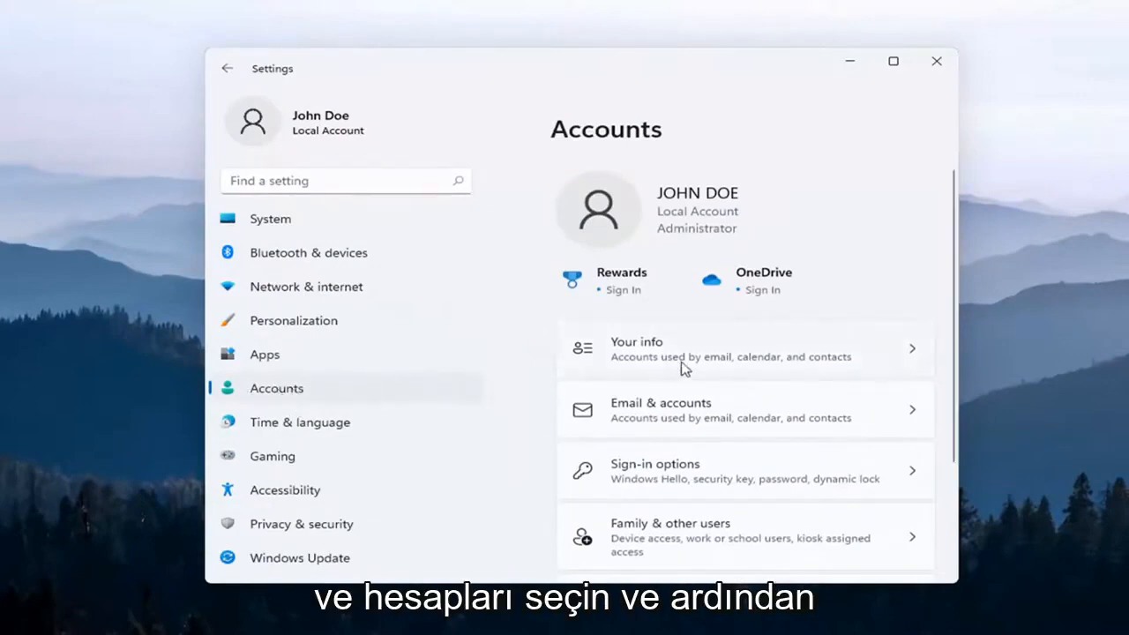
mouse_move(722, 459)
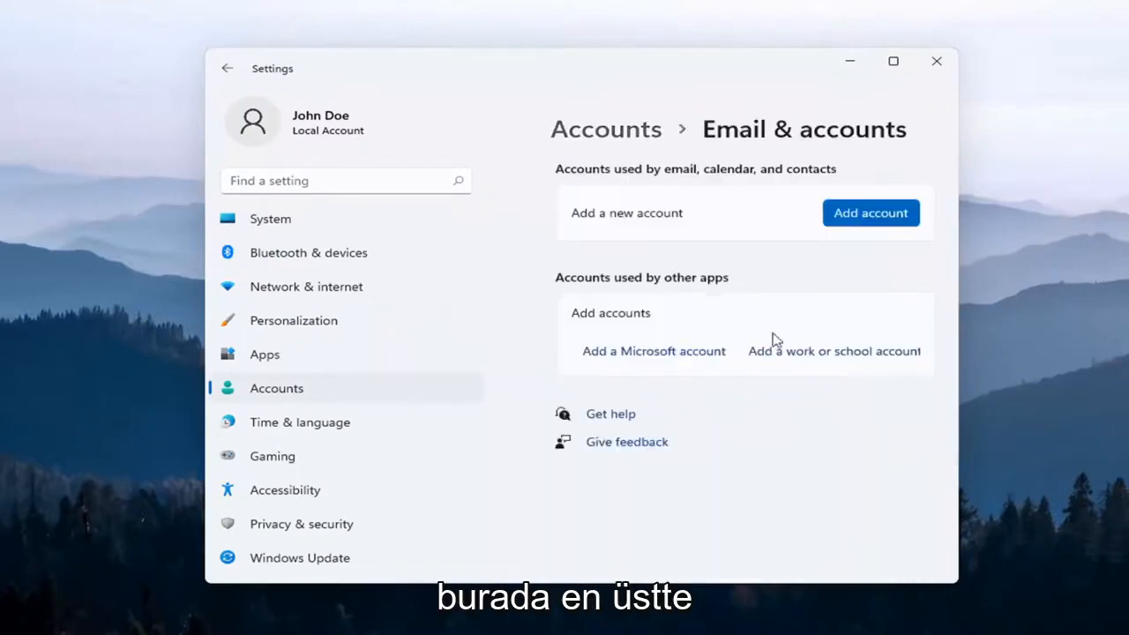
left_click(870, 212)
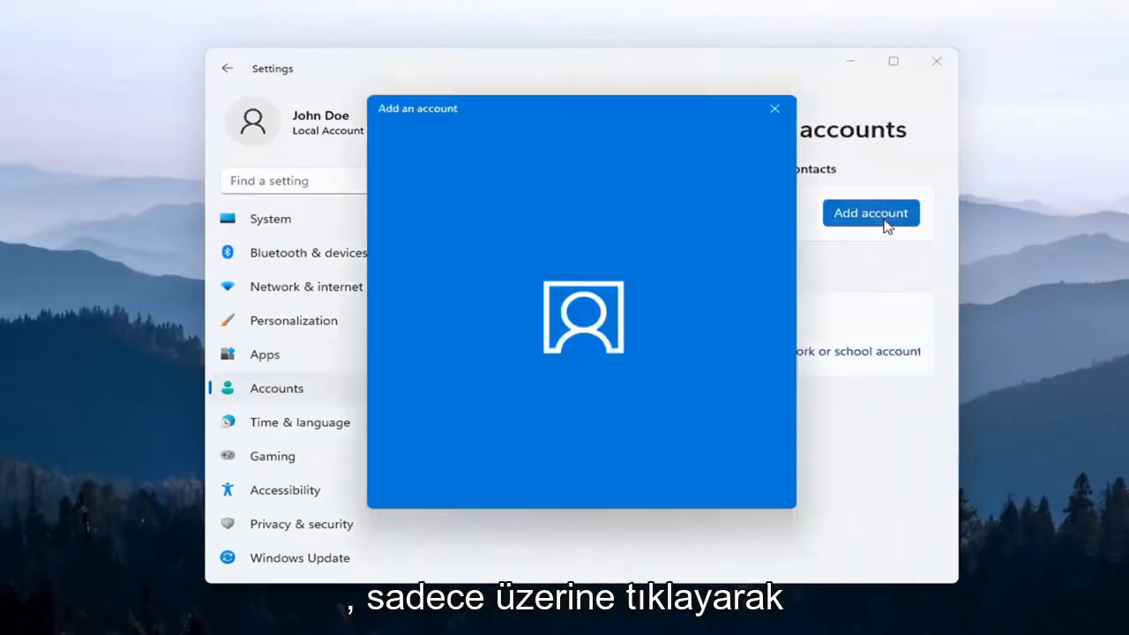